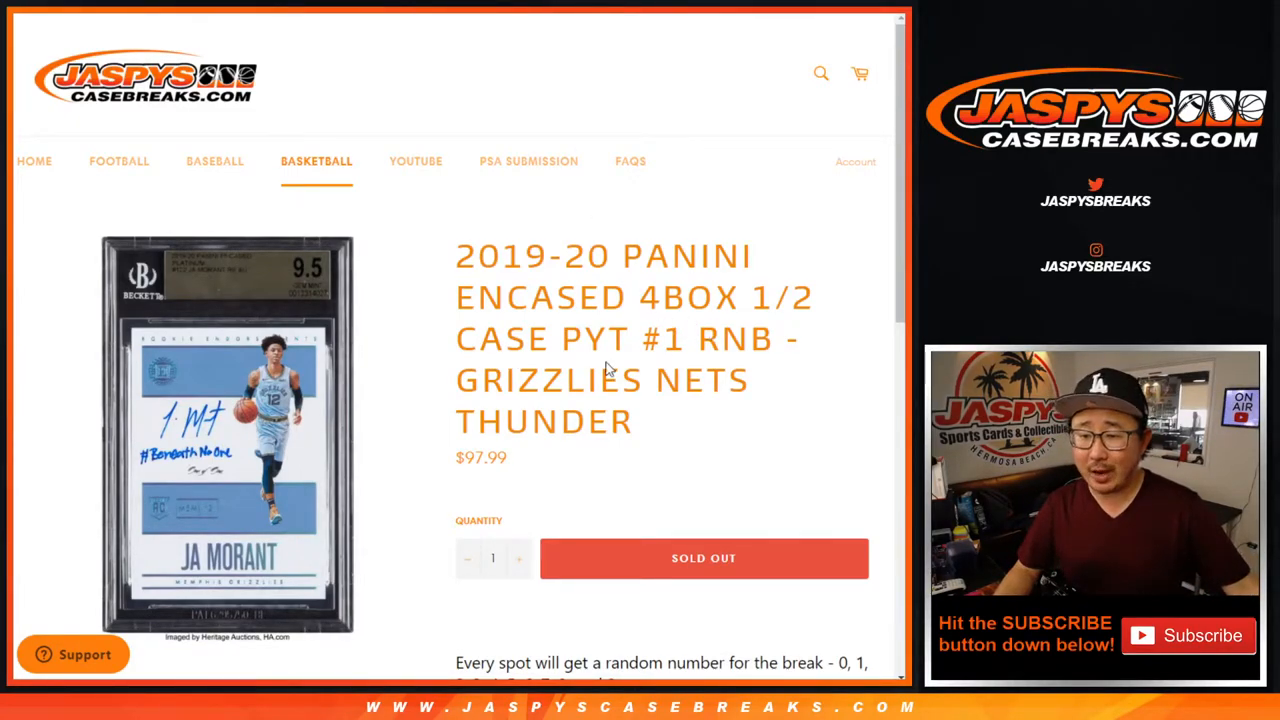
mouse_move(696, 396)
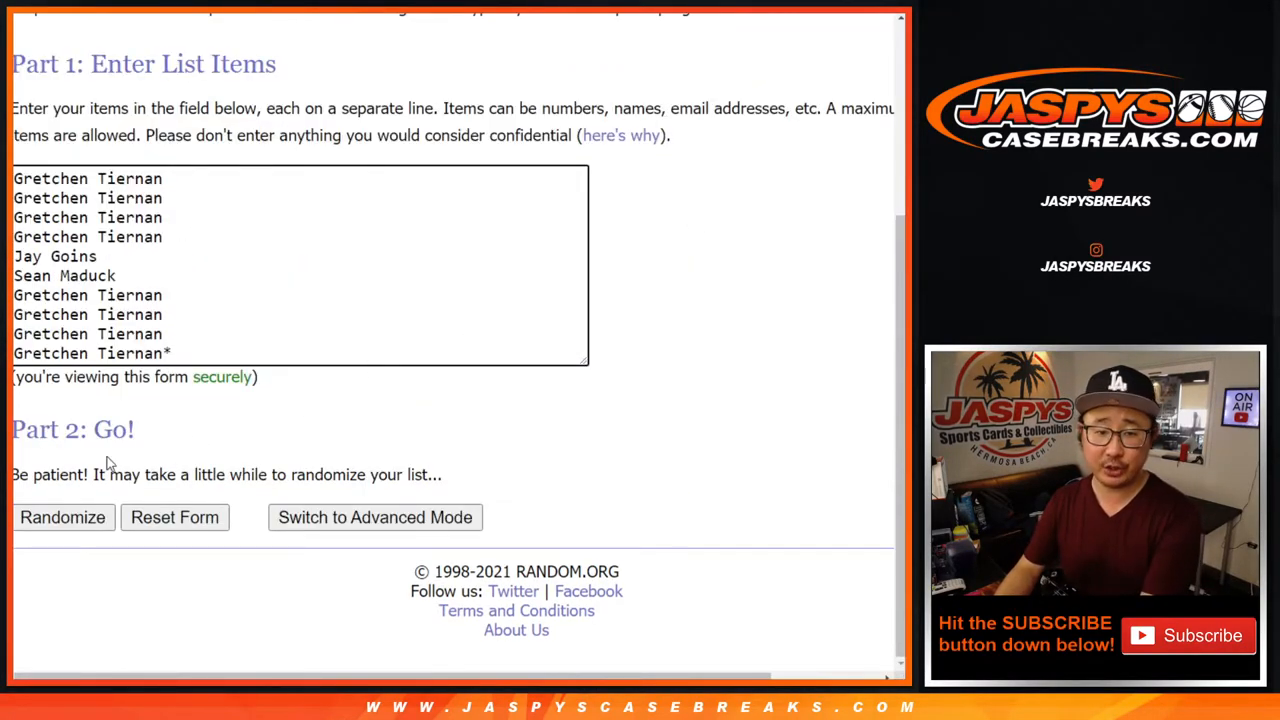
- Randomize the ten participant names repeatedly until they have been shuffled five times
left_click(62, 516)
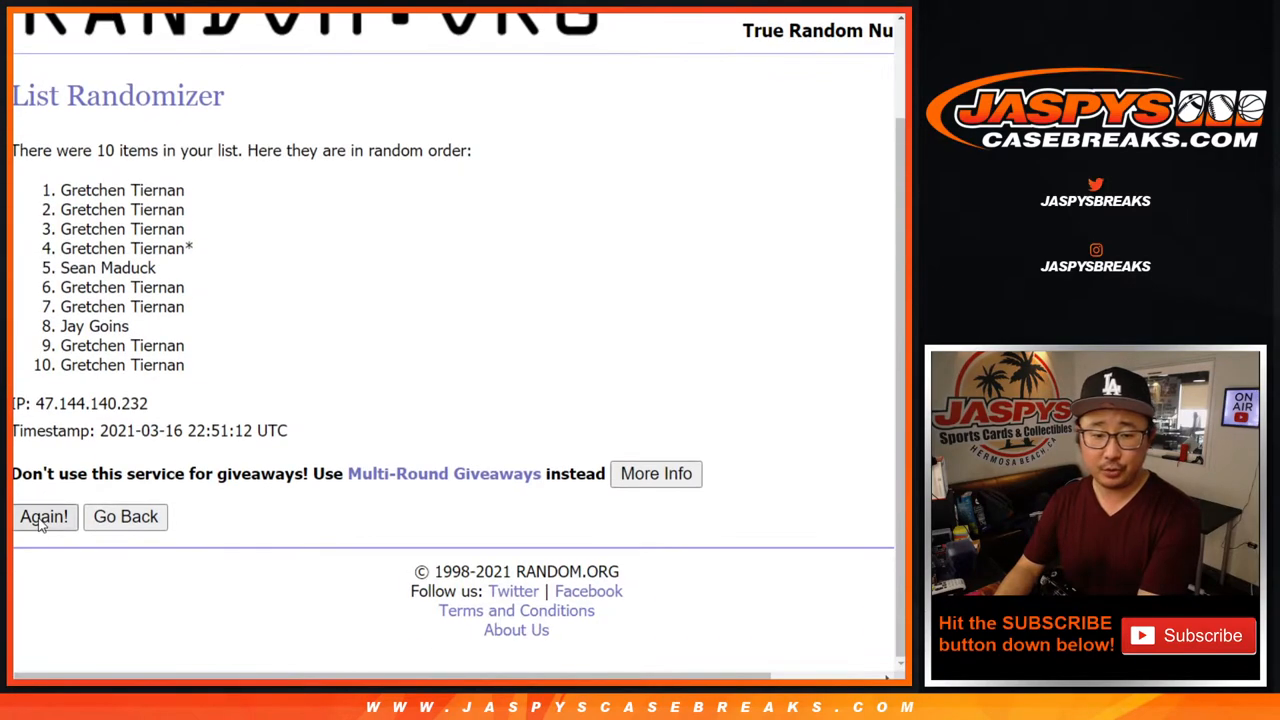
left_click(44, 516)
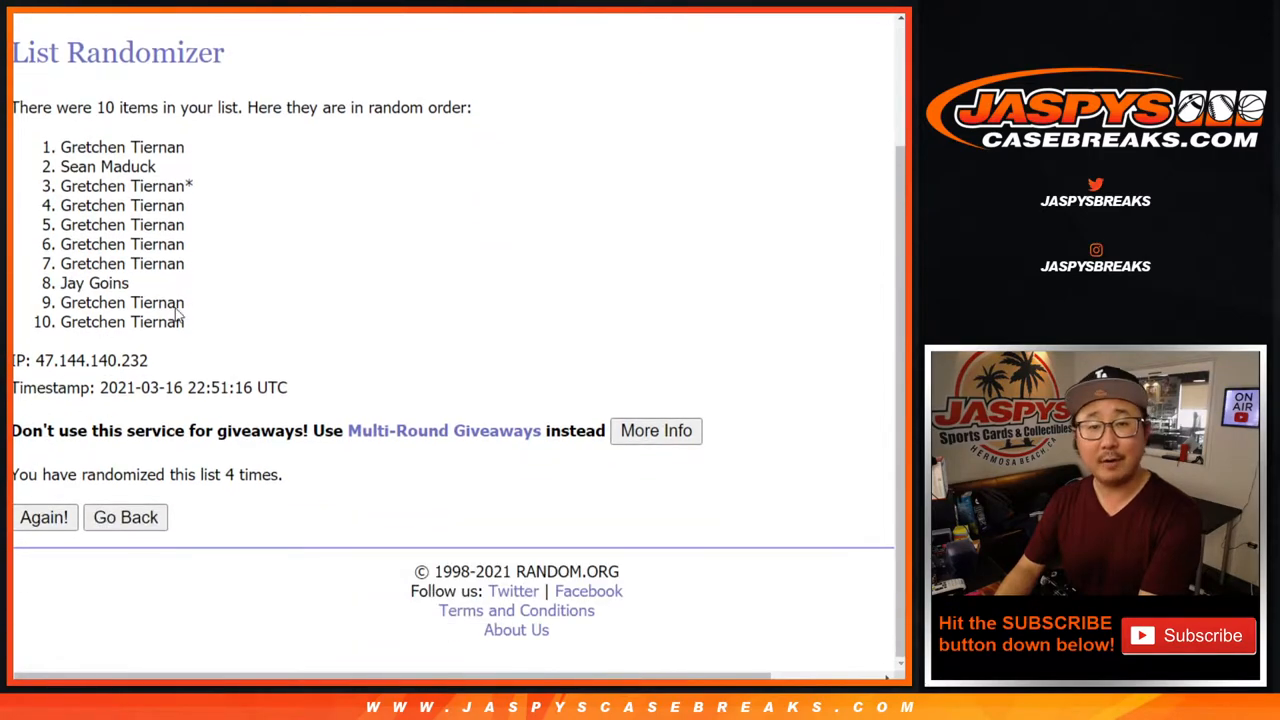
left_click(44, 516)
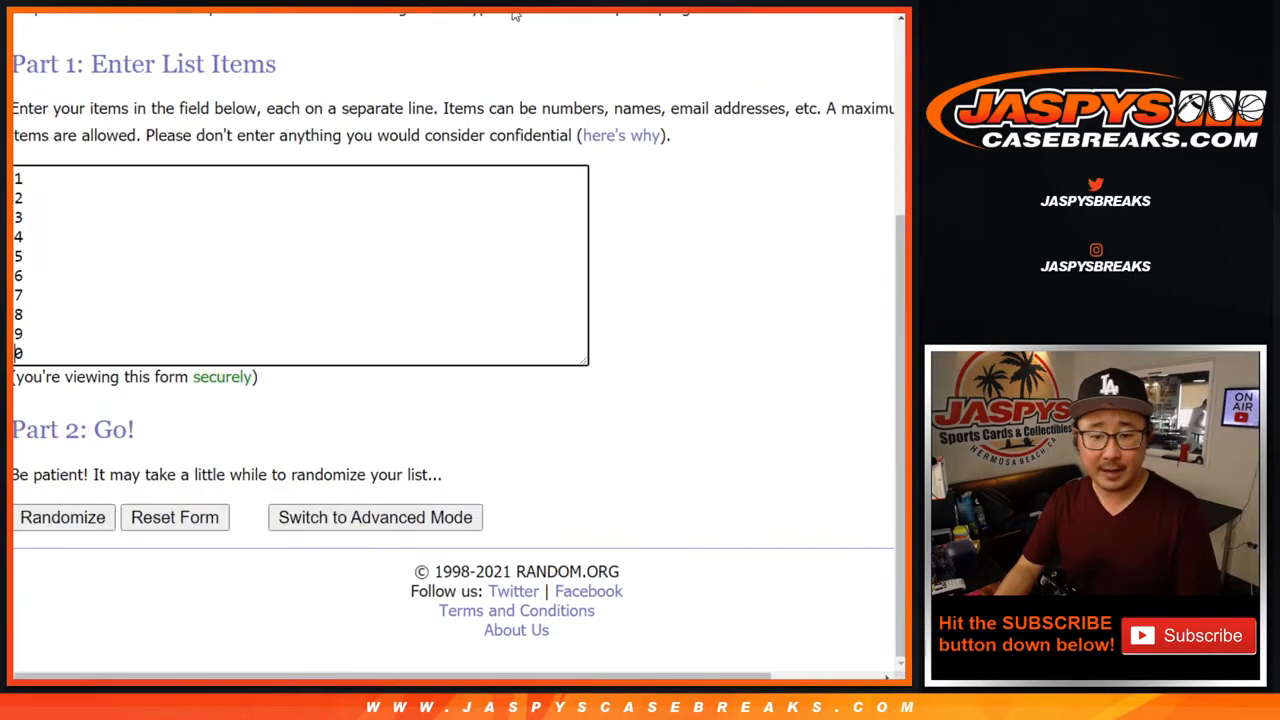
- Shuffle the numbers 0–9 five times and select the final order for copying
left_click(62, 516)
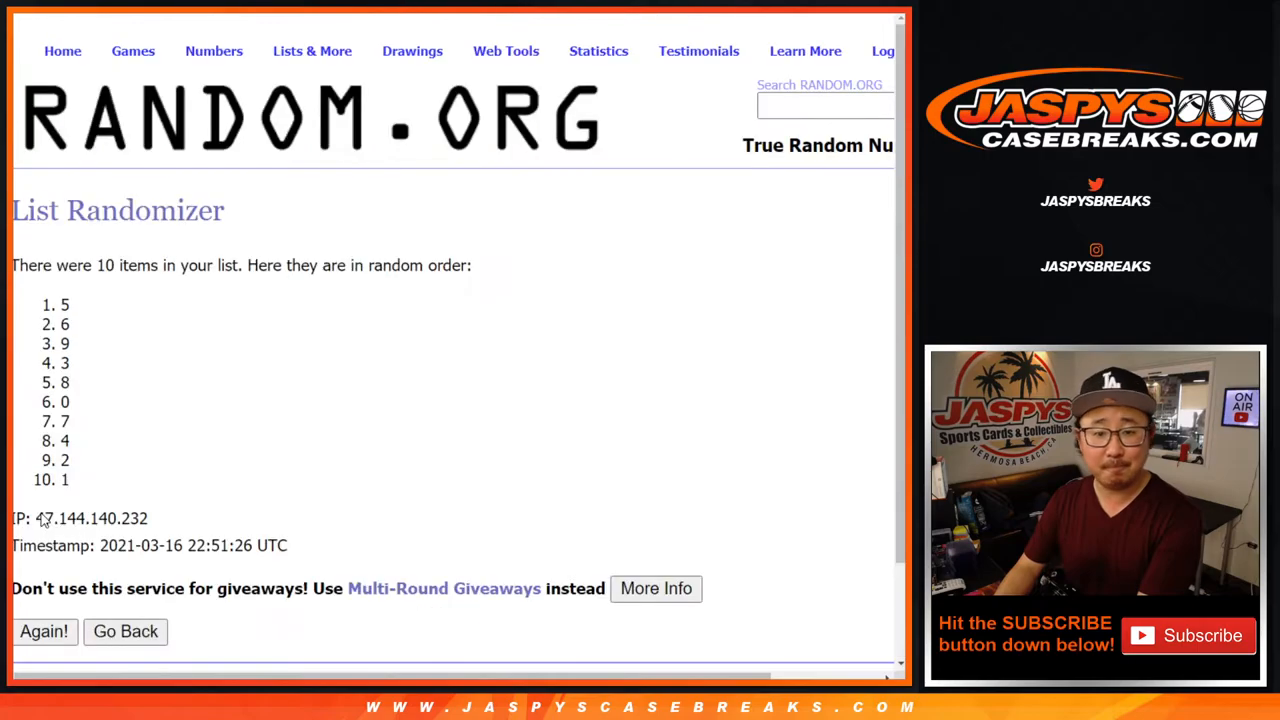
left_click(44, 632)
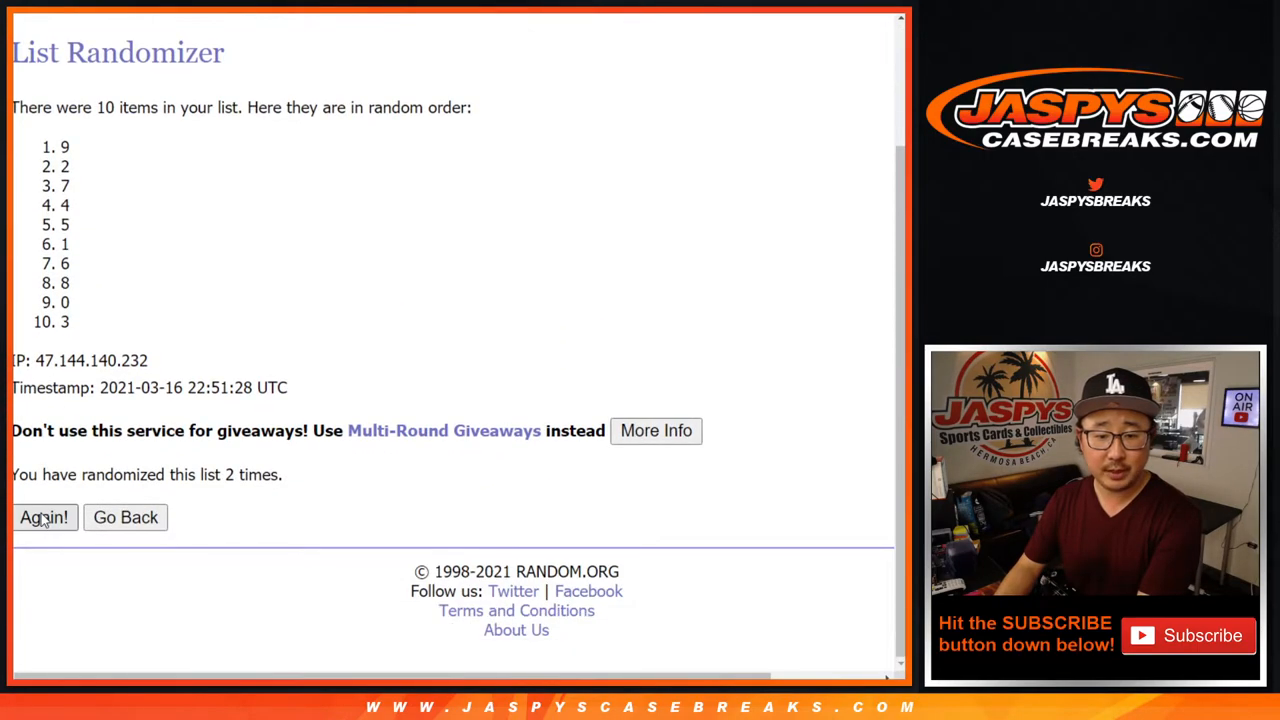
left_click(44, 516)
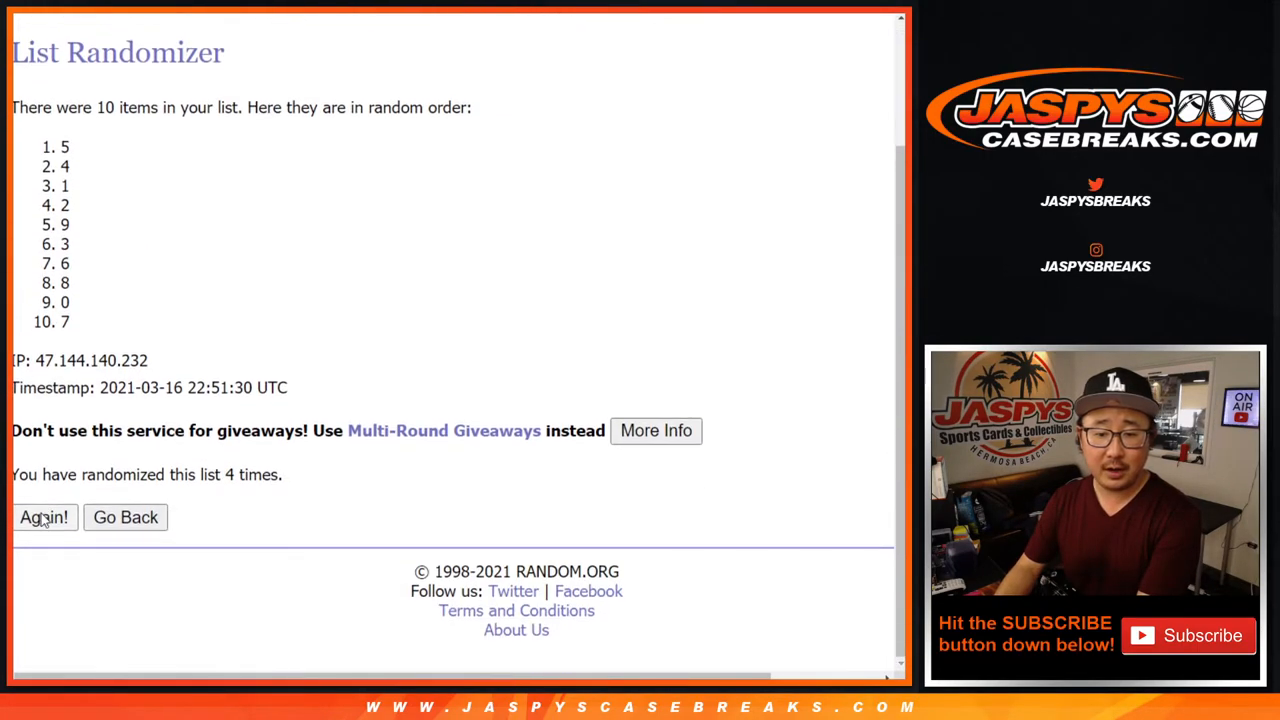
left_click(44, 516)
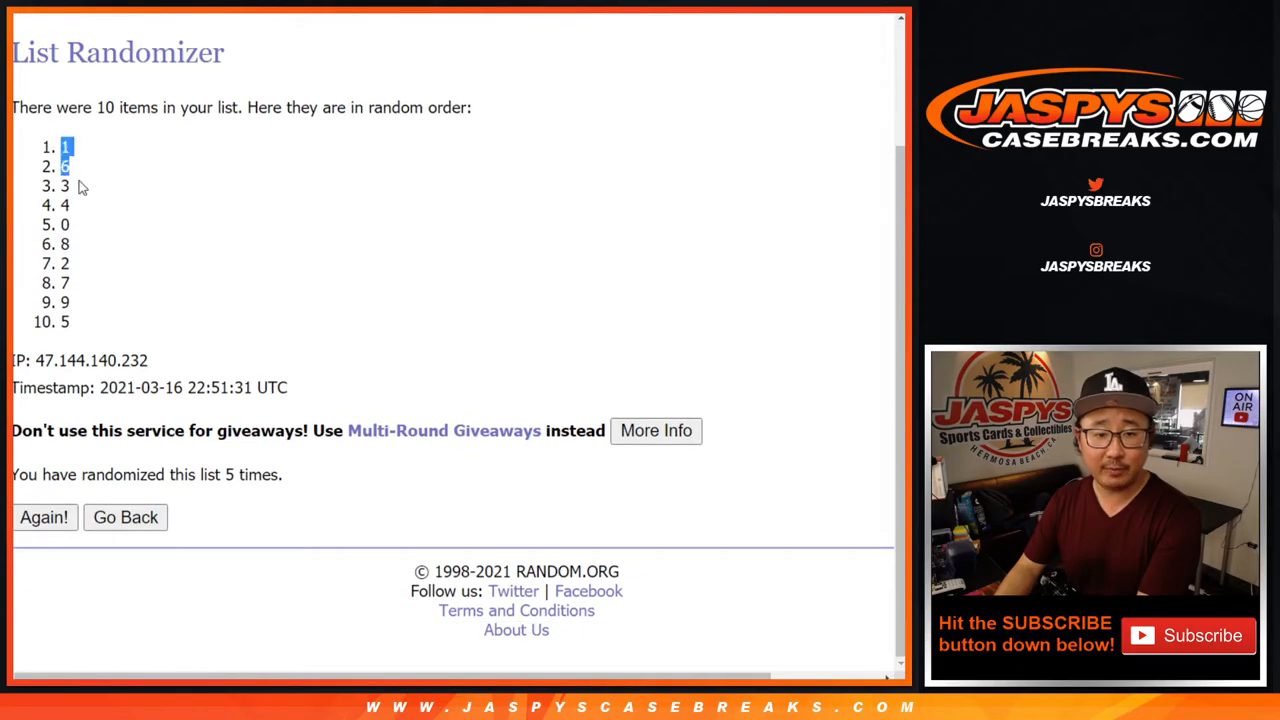
left_click_drag(68, 148, 68, 322)
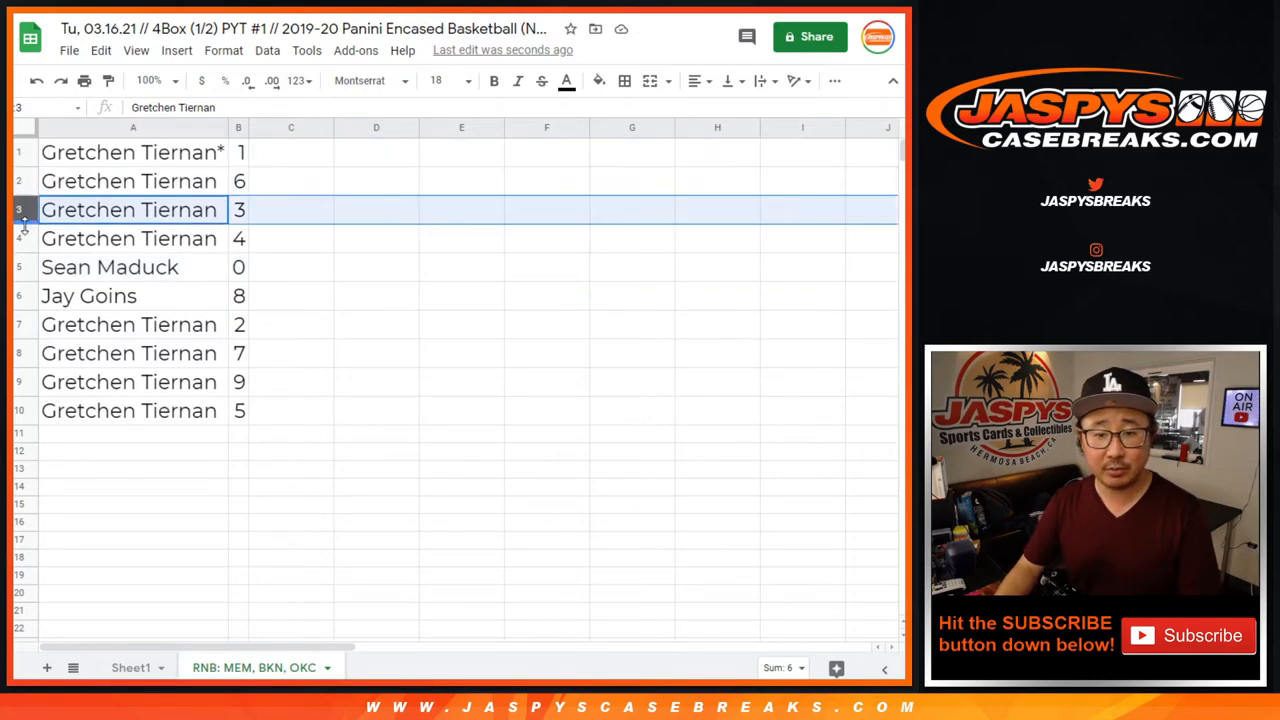
- Select the pasted name–number rows and bring up the Data menu to sort by column B
left_click(90, 296)
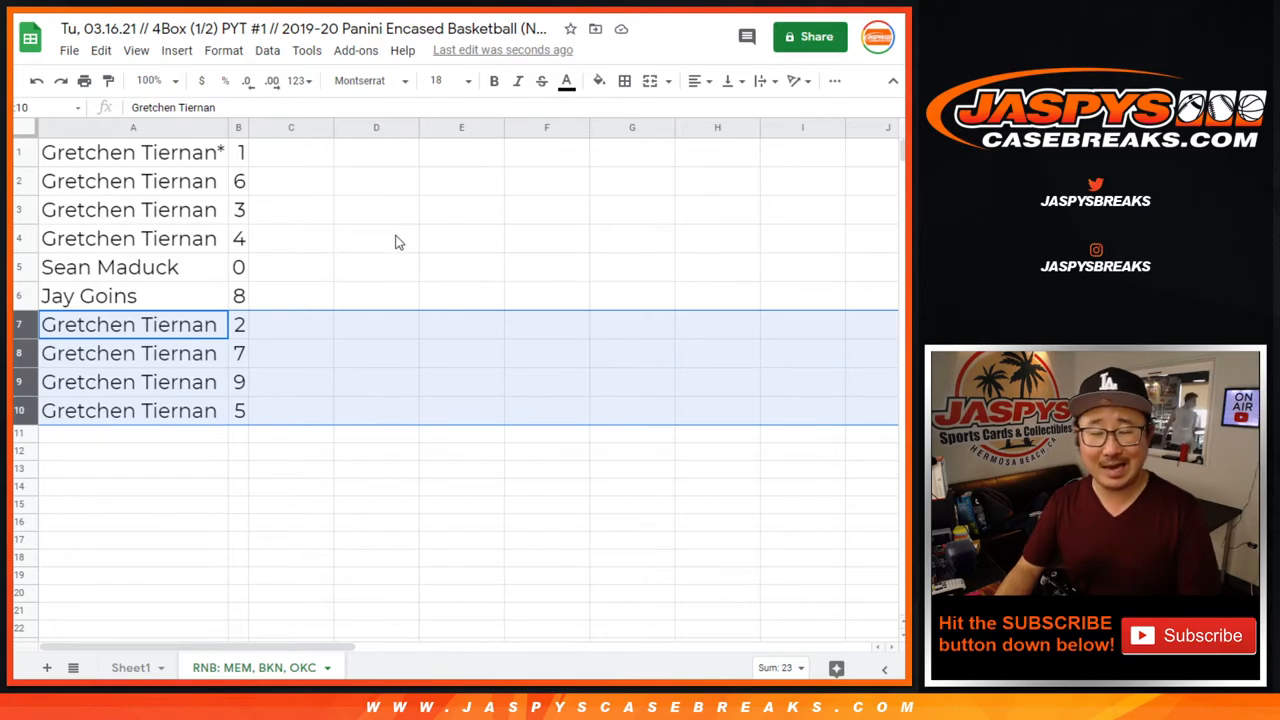
left_click(266, 50)
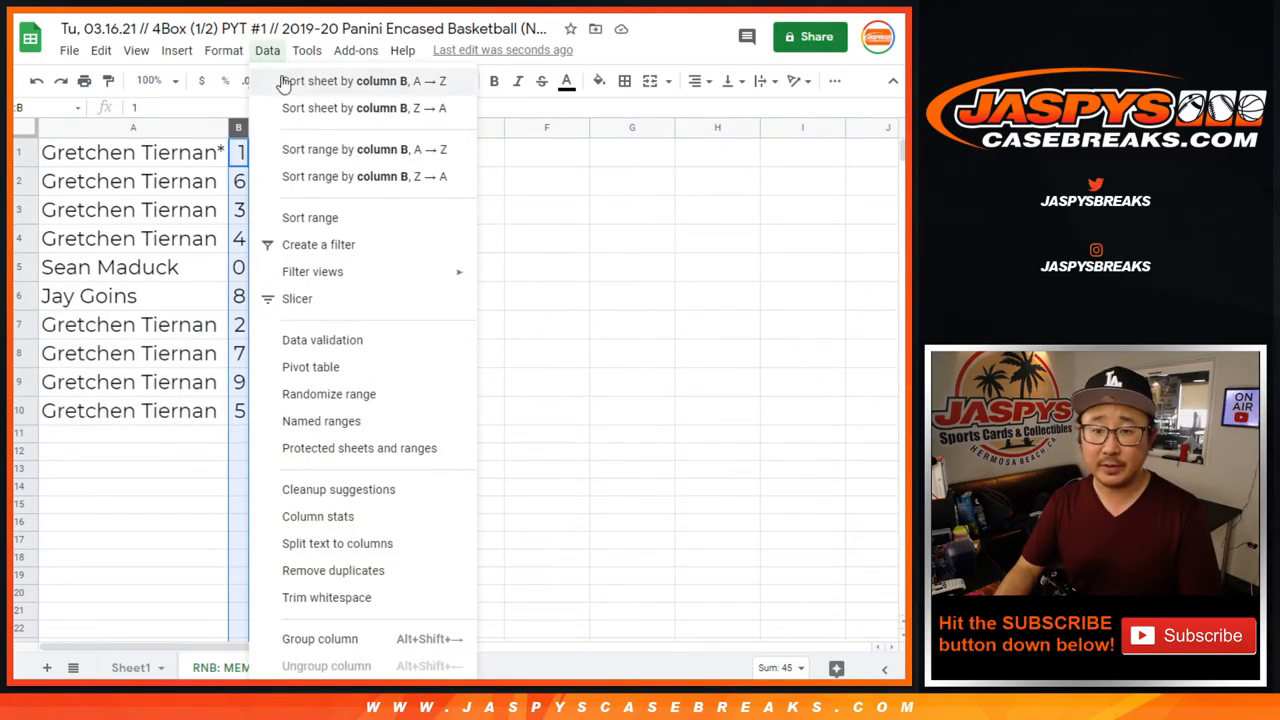